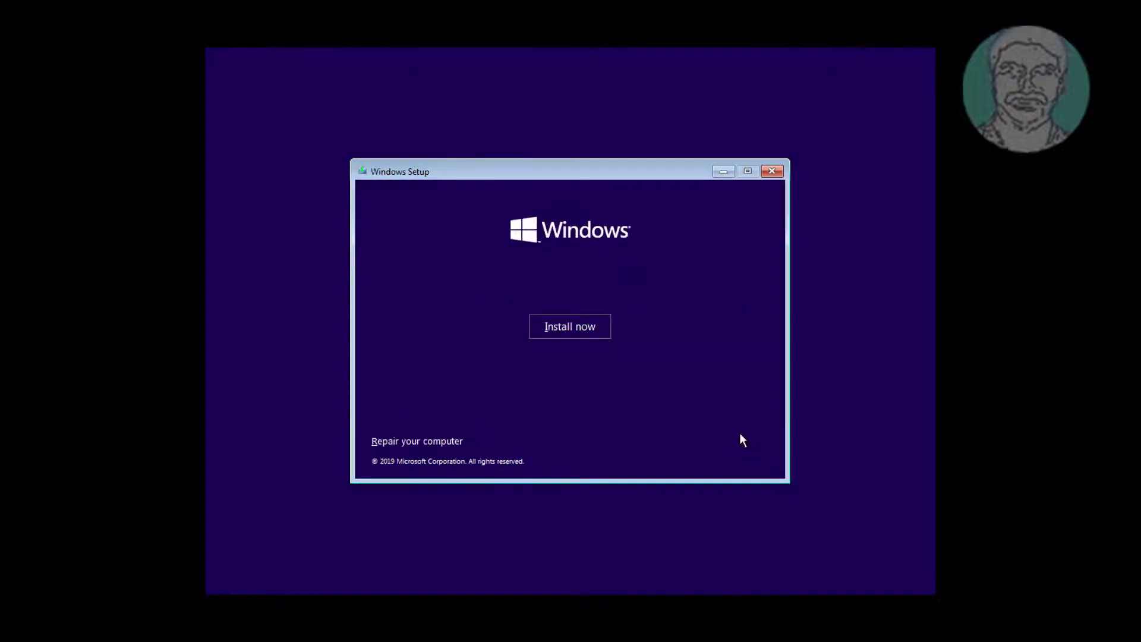
# Go through Repair your computer, Troubleshoot, Windows 10 Pro and Advanced options to Command Prompt.
pyautogui.click(417, 442)
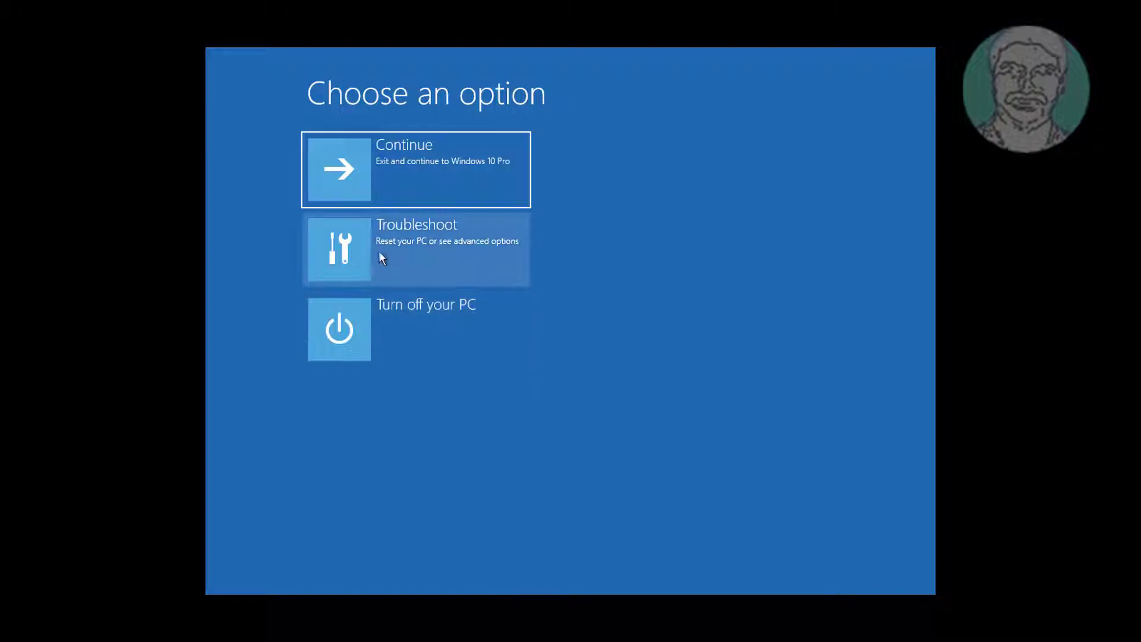
pyautogui.click(417, 248)
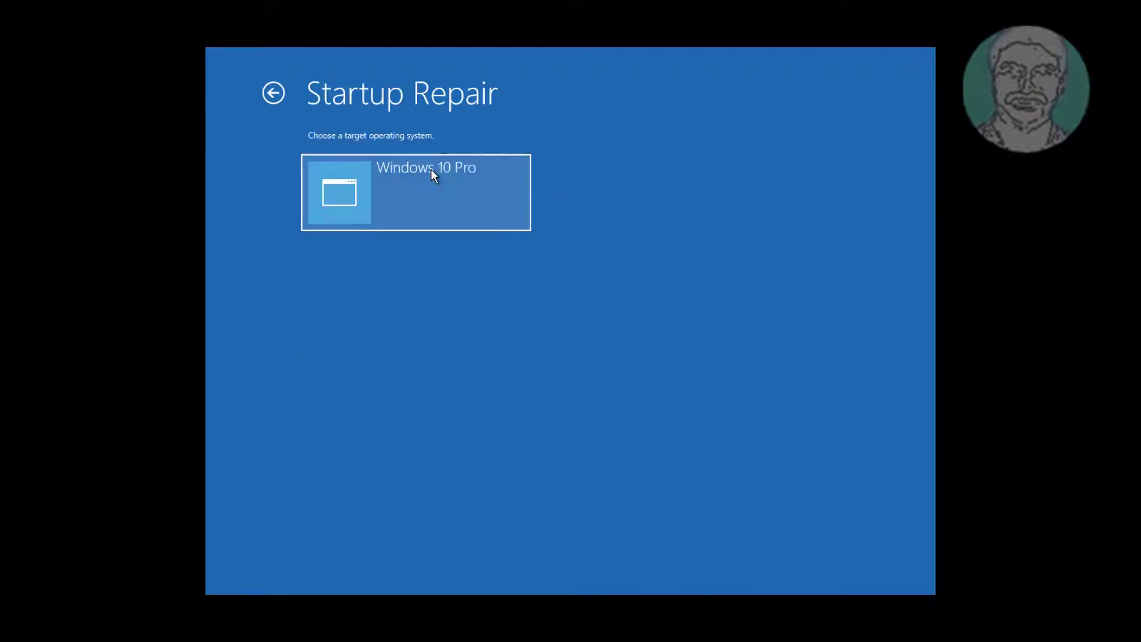
pyautogui.click(427, 192)
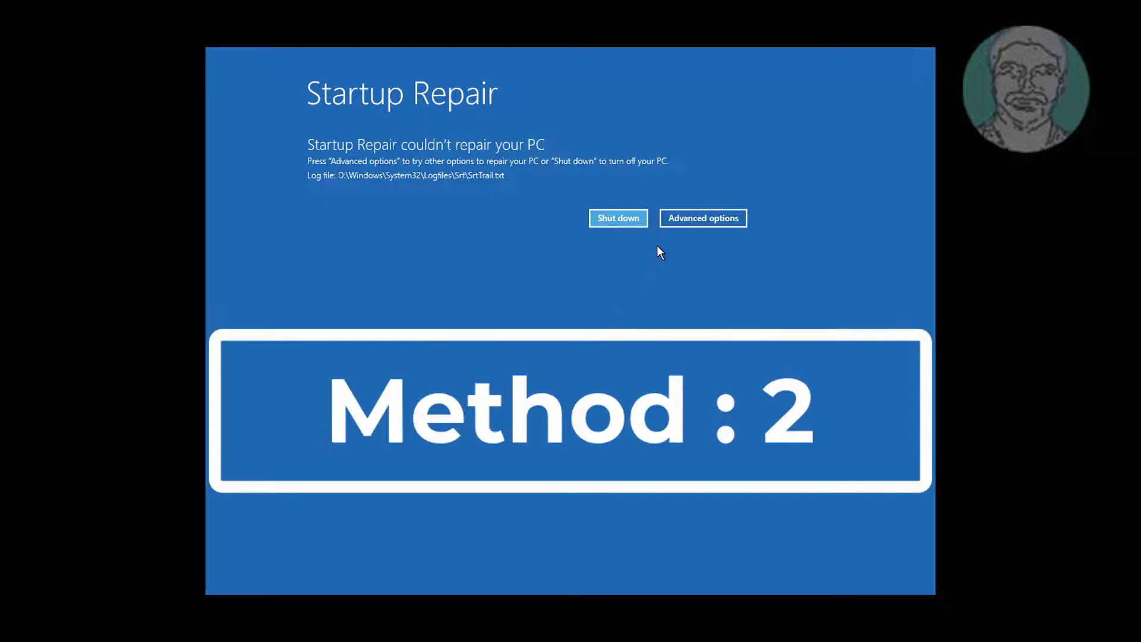
pyautogui.click(703, 218)
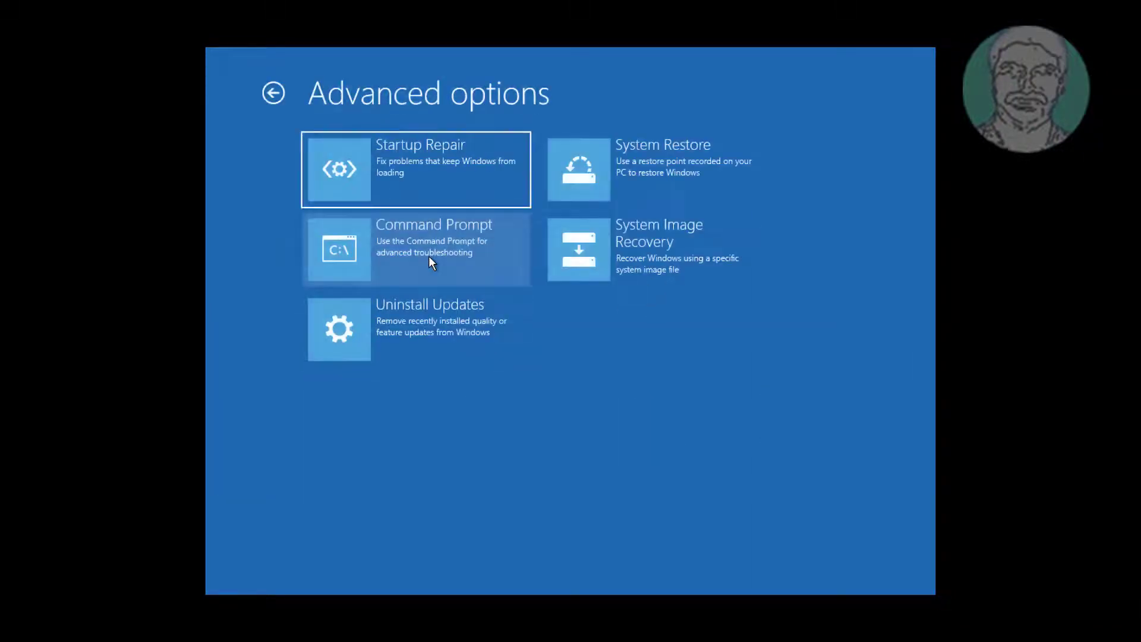
pyautogui.click(433, 248)
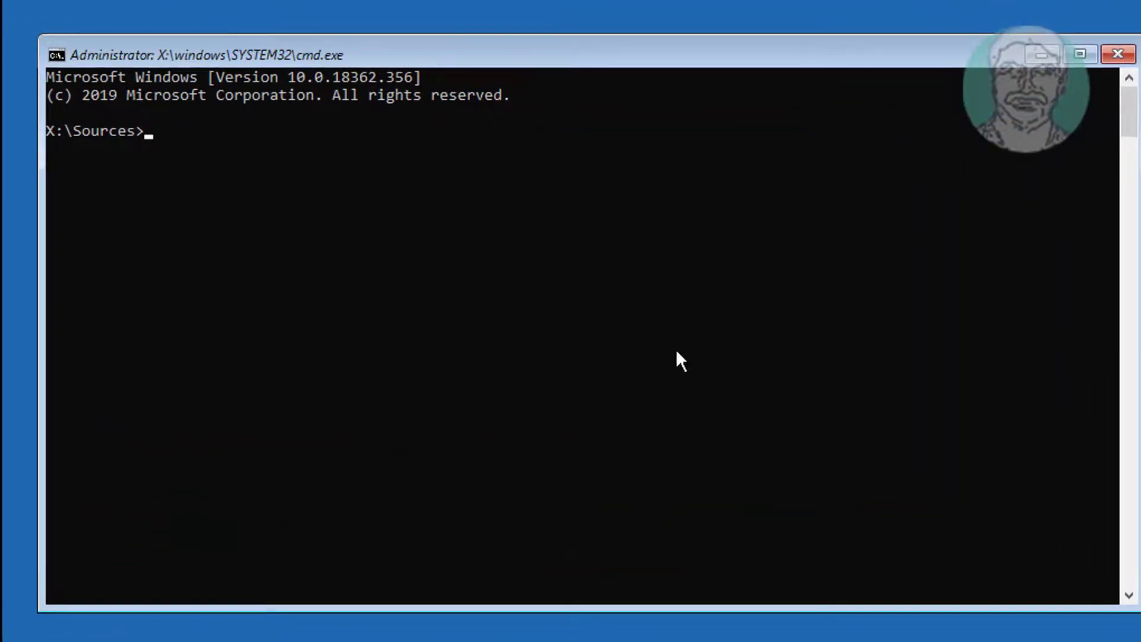
# List drives C: and D: with dir to find the Windows folder on D:.
pyautogui.write('c:')
pyautogui.write('dir')
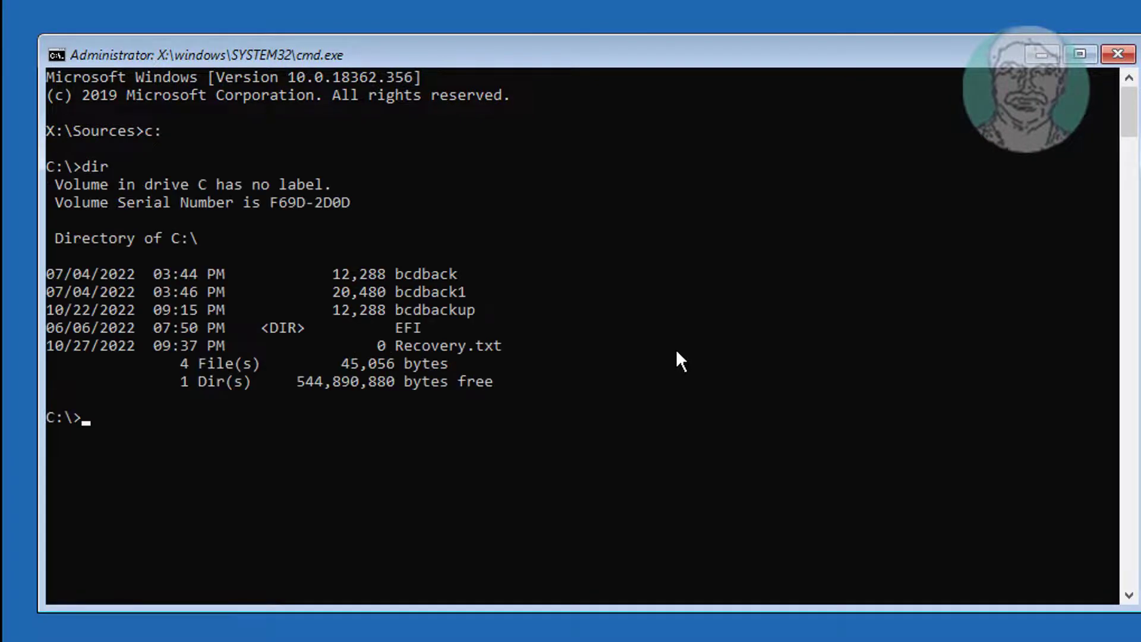
pyautogui.moveTo(806, 347)
pyautogui.write('d:')
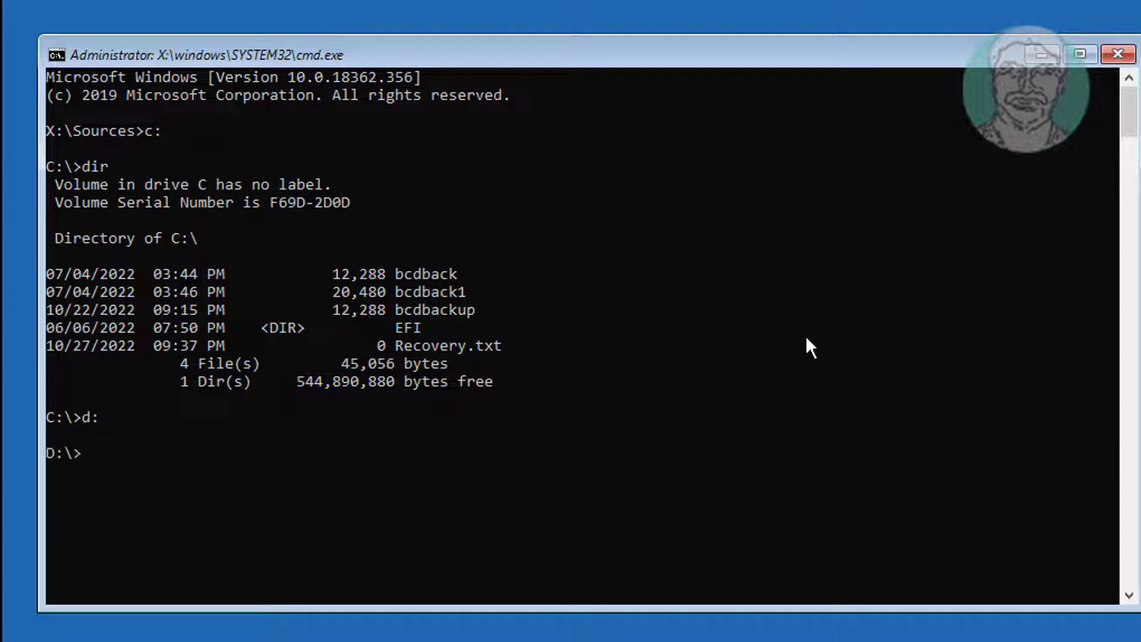
pyautogui.write('dir')
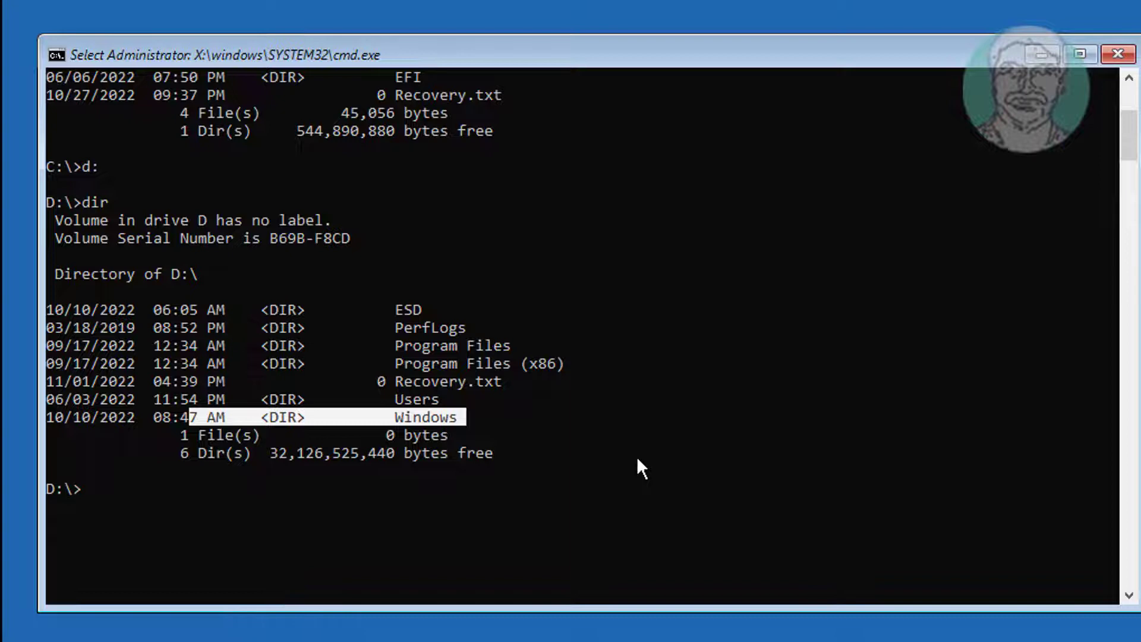
pyautogui.moveTo(904, 397)
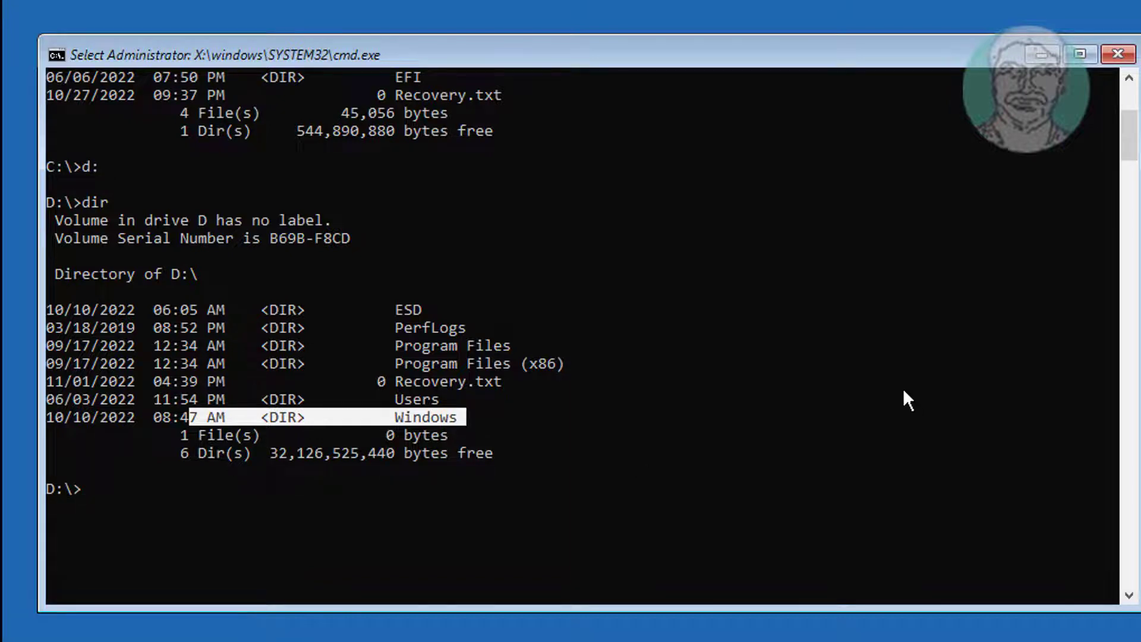
# Change directory to \windows\system32\config on drive D:.
pyautogui.write('cd')
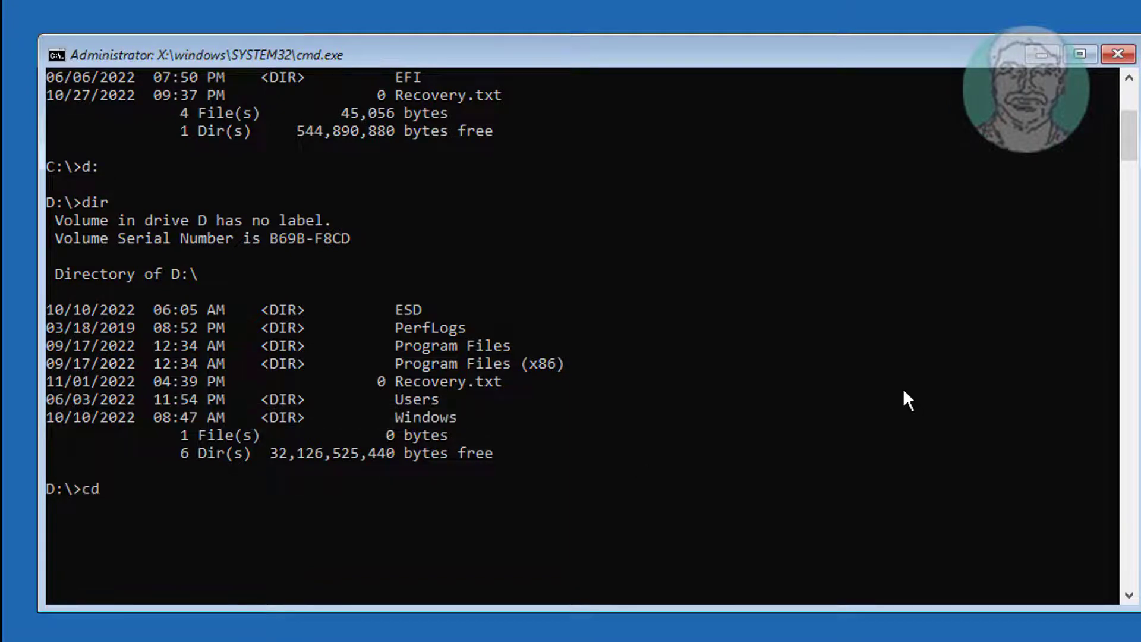
pyautogui.write('\\win')
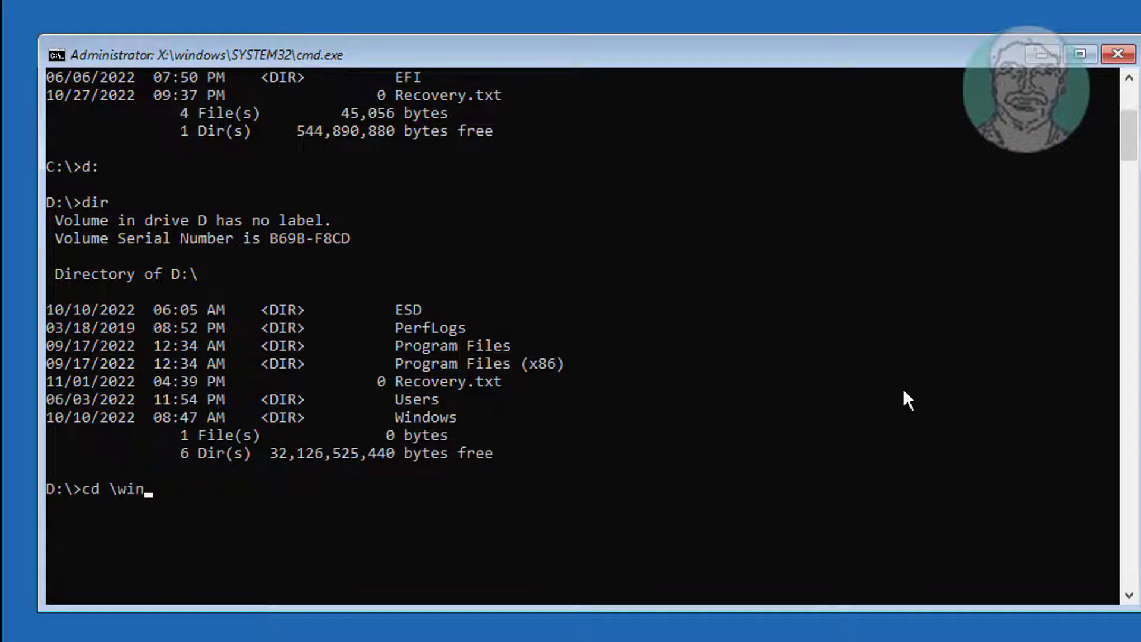
pyautogui.write('dows')
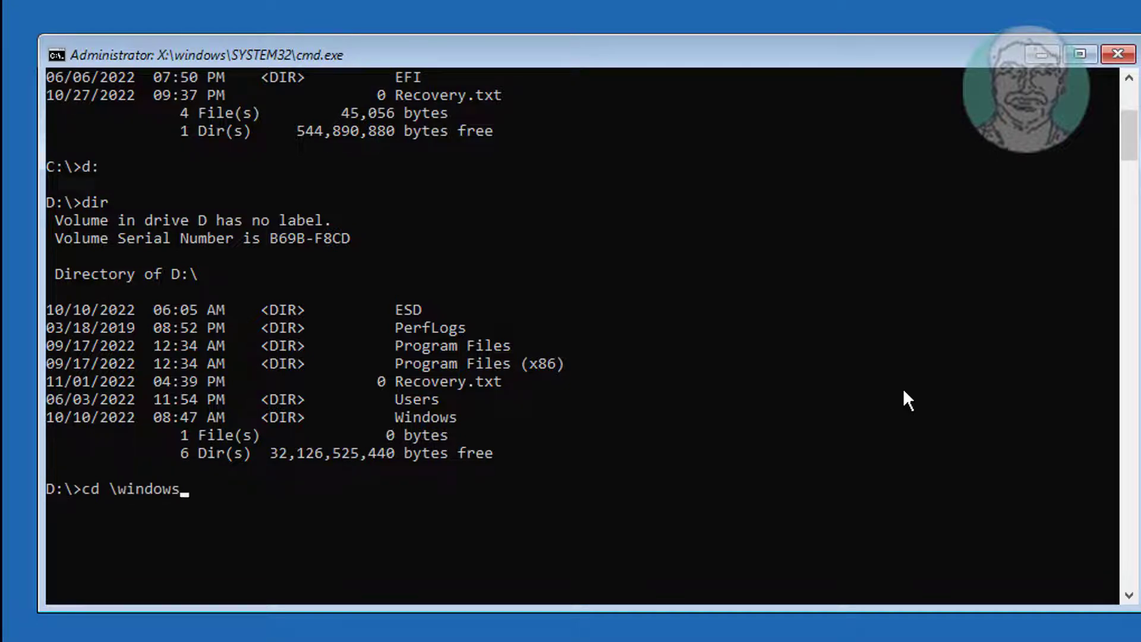
pyautogui.write('\\system')
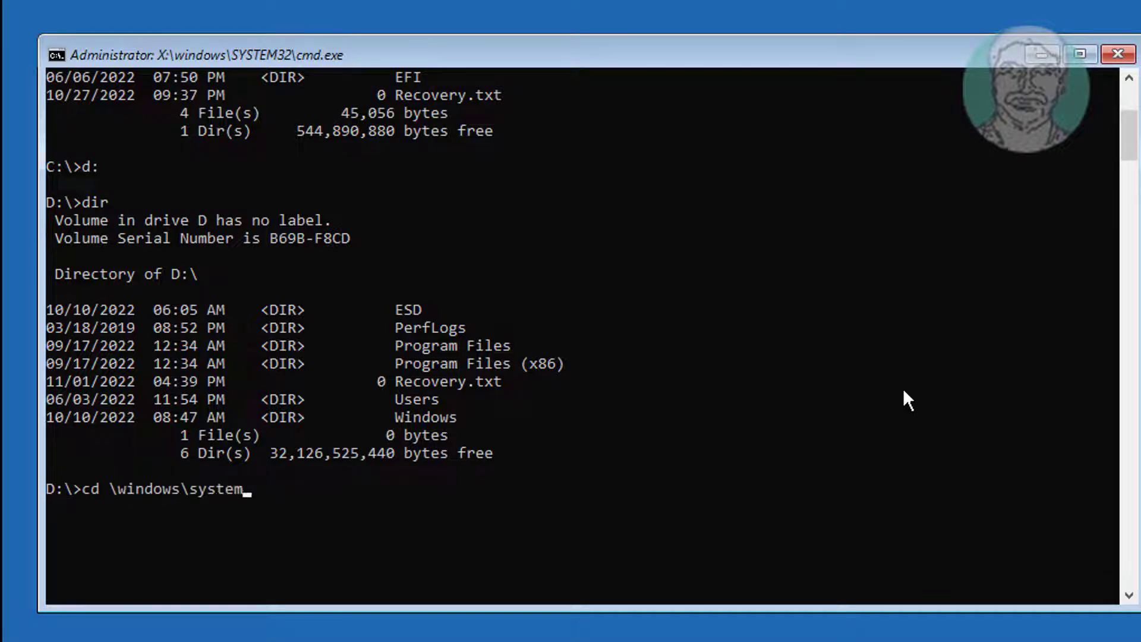
pyautogui.write('32')
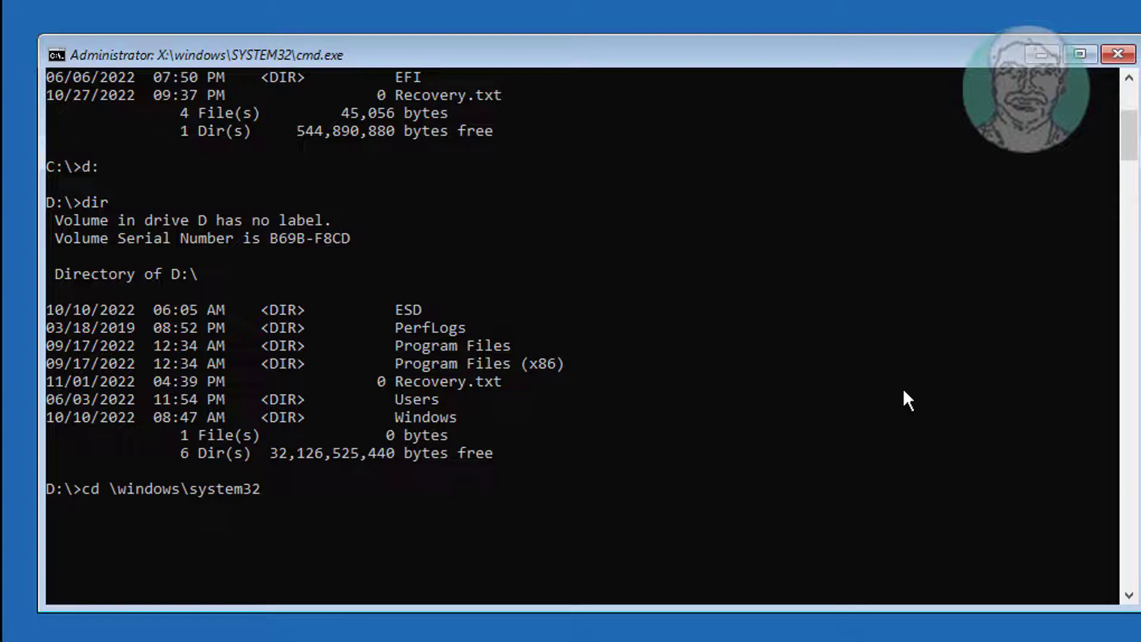
pyautogui.write('\\config')
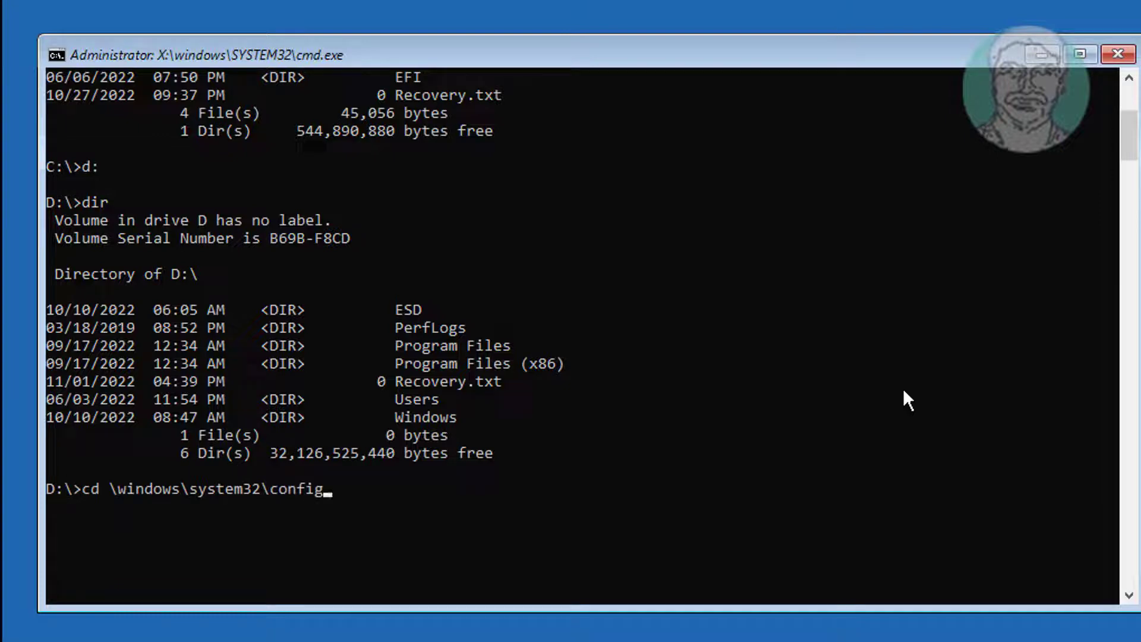
pyautogui.press('Enter')
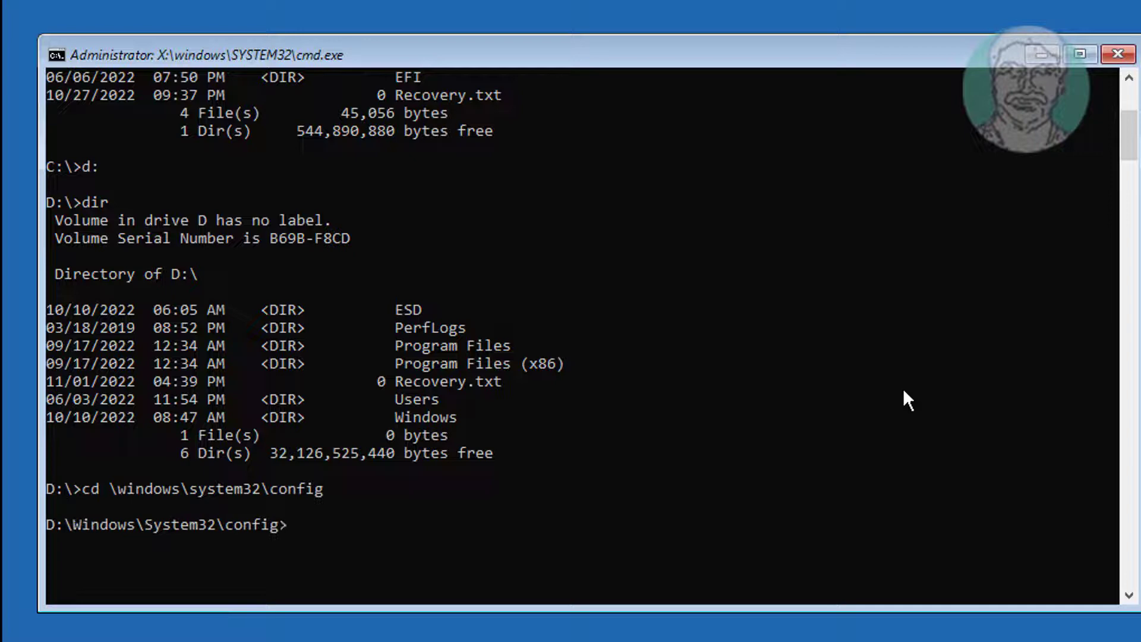
# Create a backup1 folder and copy all config files (*.*) into it.
pyautogui.write('md')
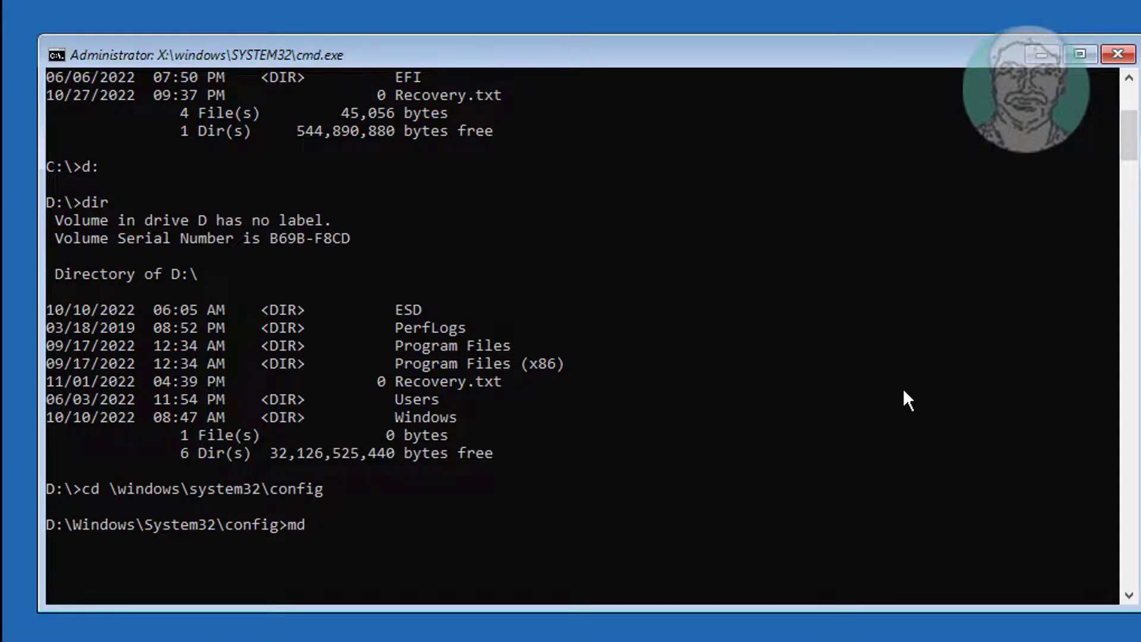
pyautogui.write('backup1')
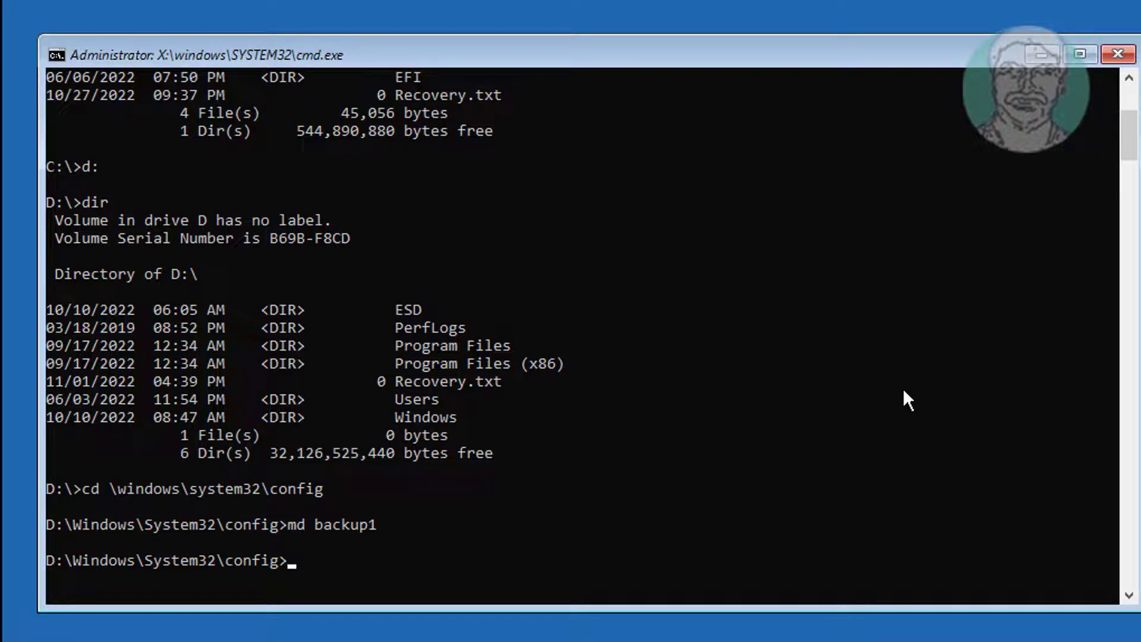
pyautogui.write('copy *')
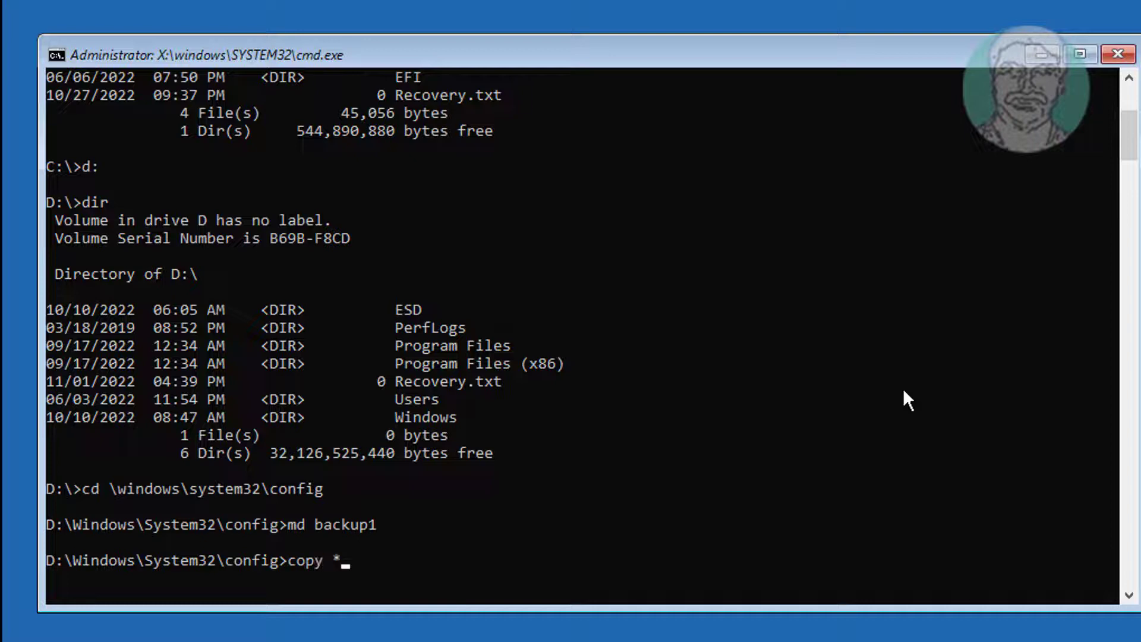
pyautogui.write('.* backup1')
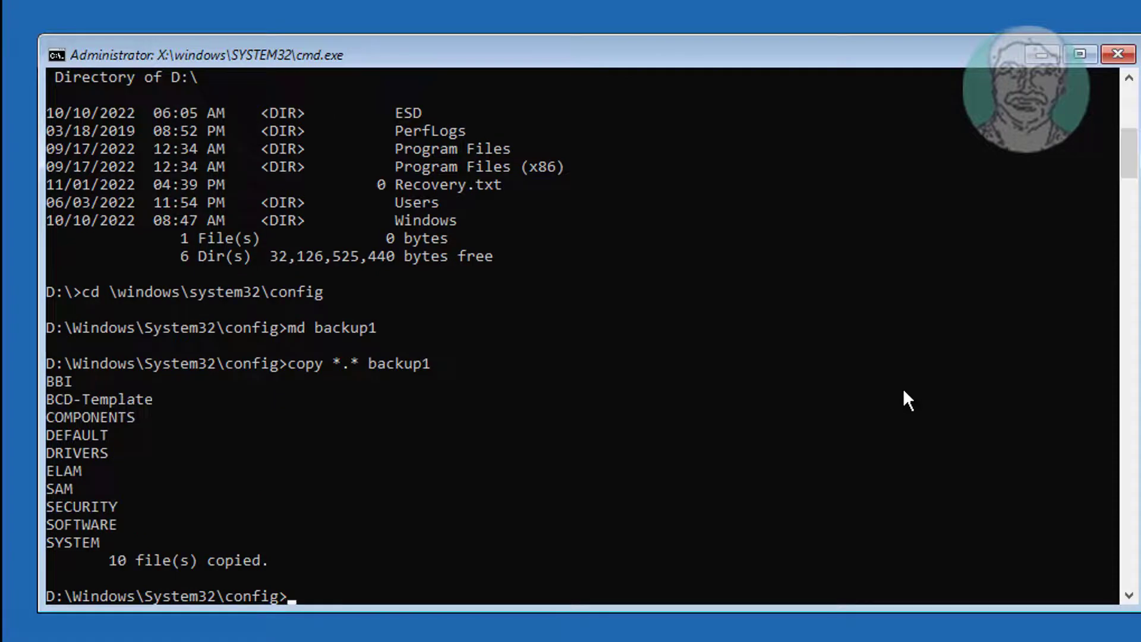
pyautogui.write('cd reg')
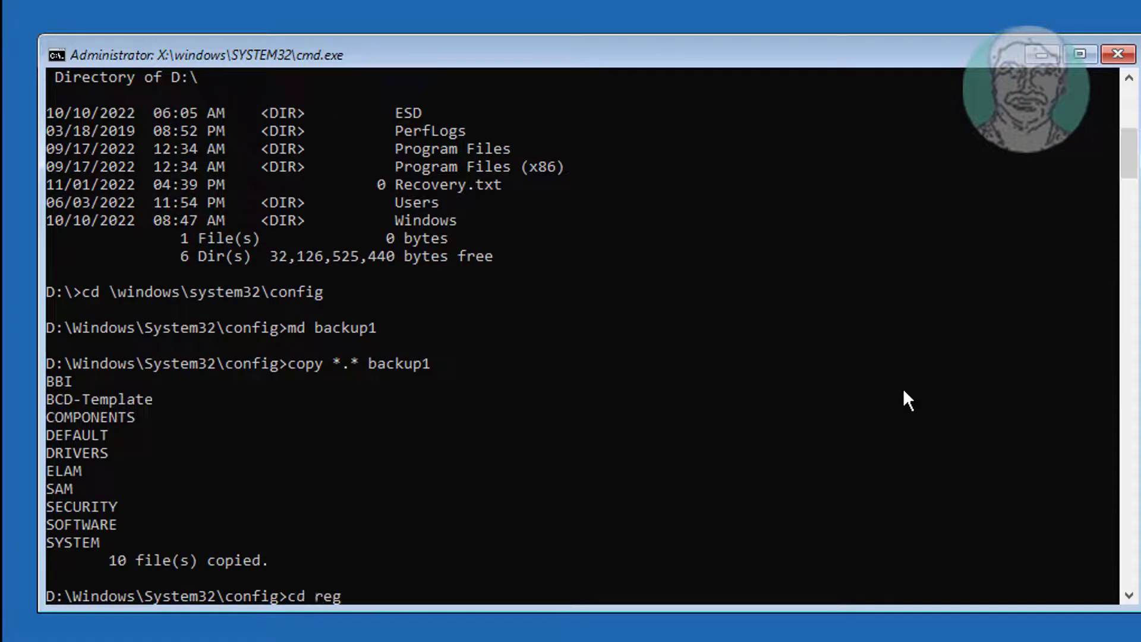
# List RegBack, then copy its files to the parent config folder, overwriting all.
pyautogui.write('back')
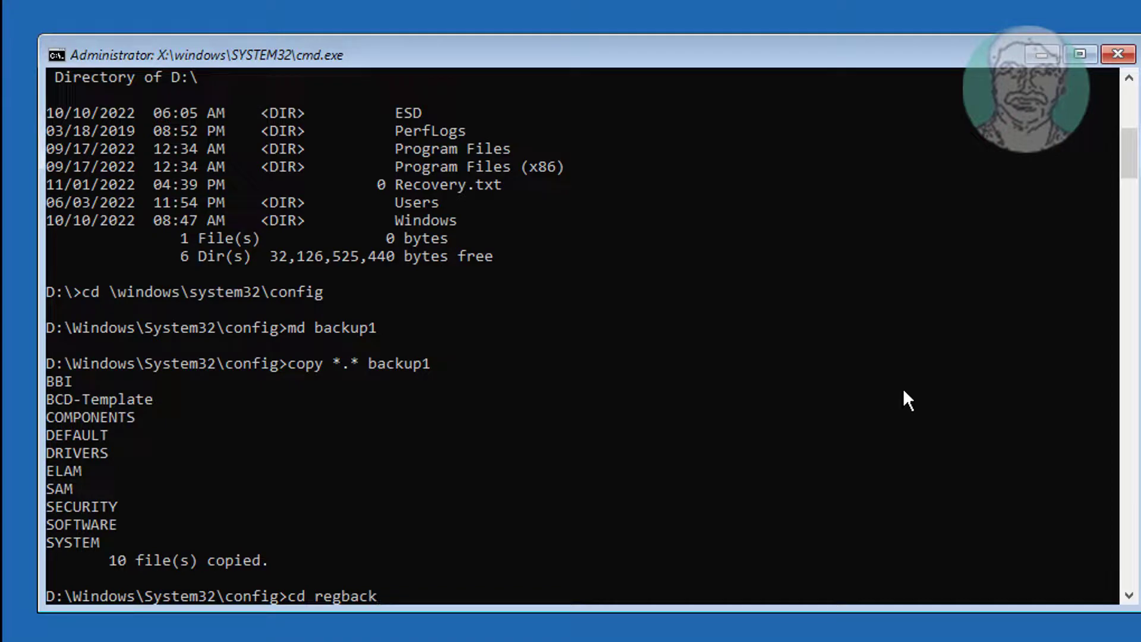
pyautogui.write('dir')
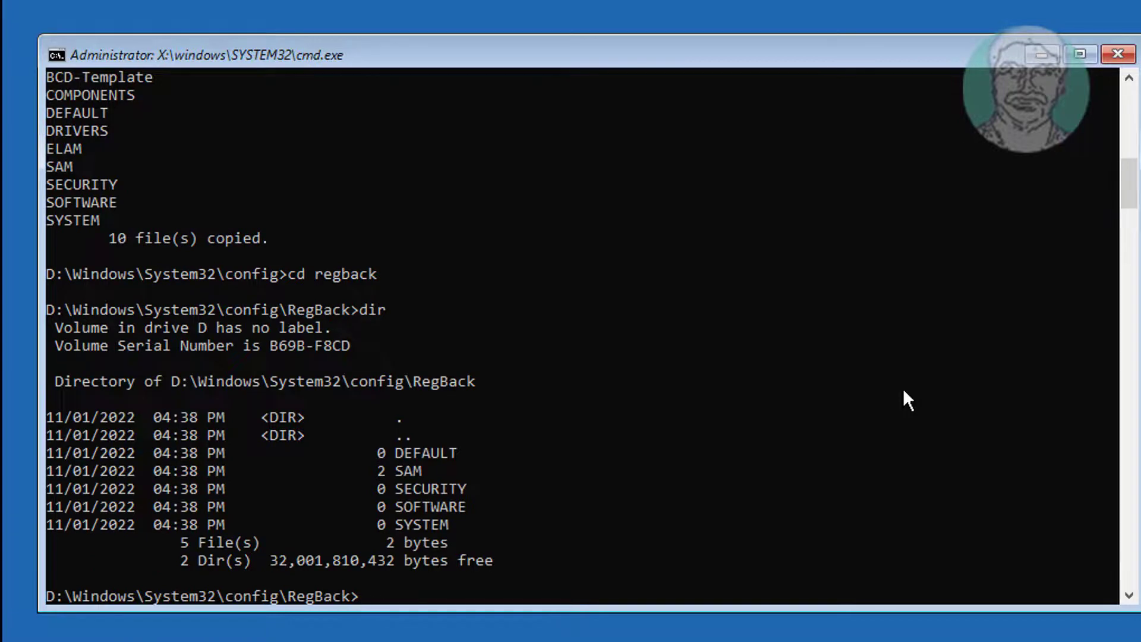
pyautogui.write('copy')
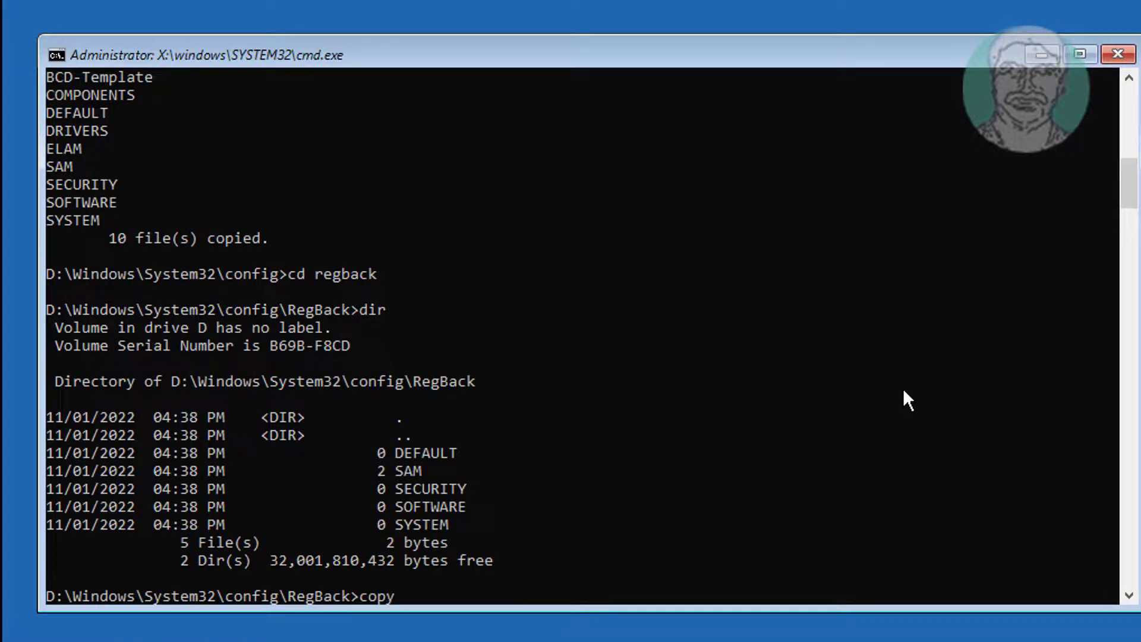
pyautogui.write('*.*')
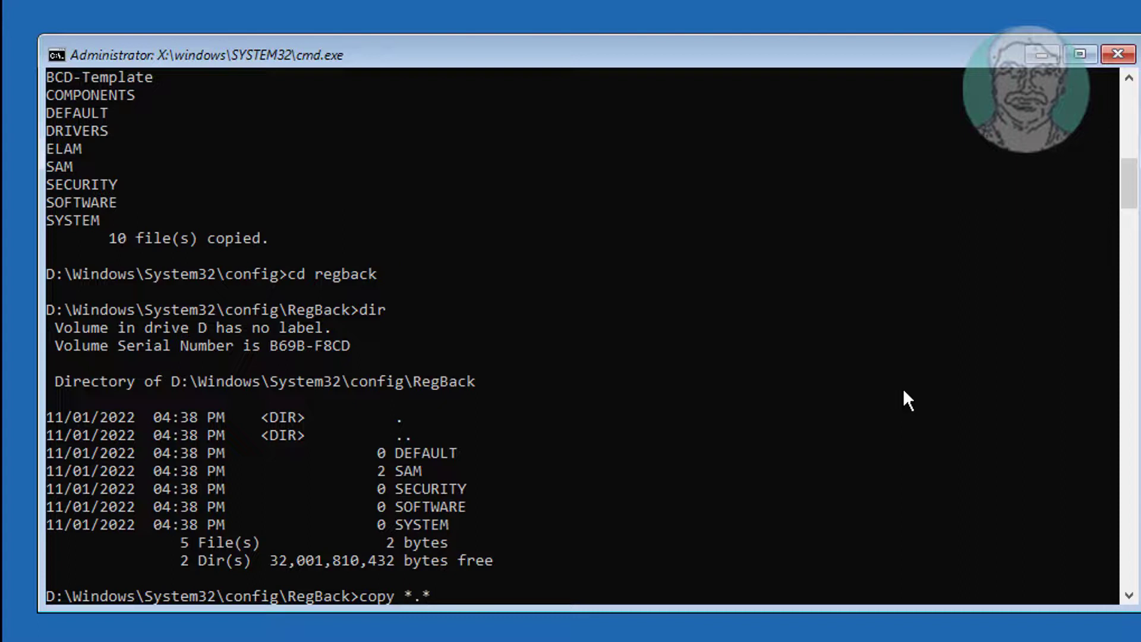
pyautogui.write('..')
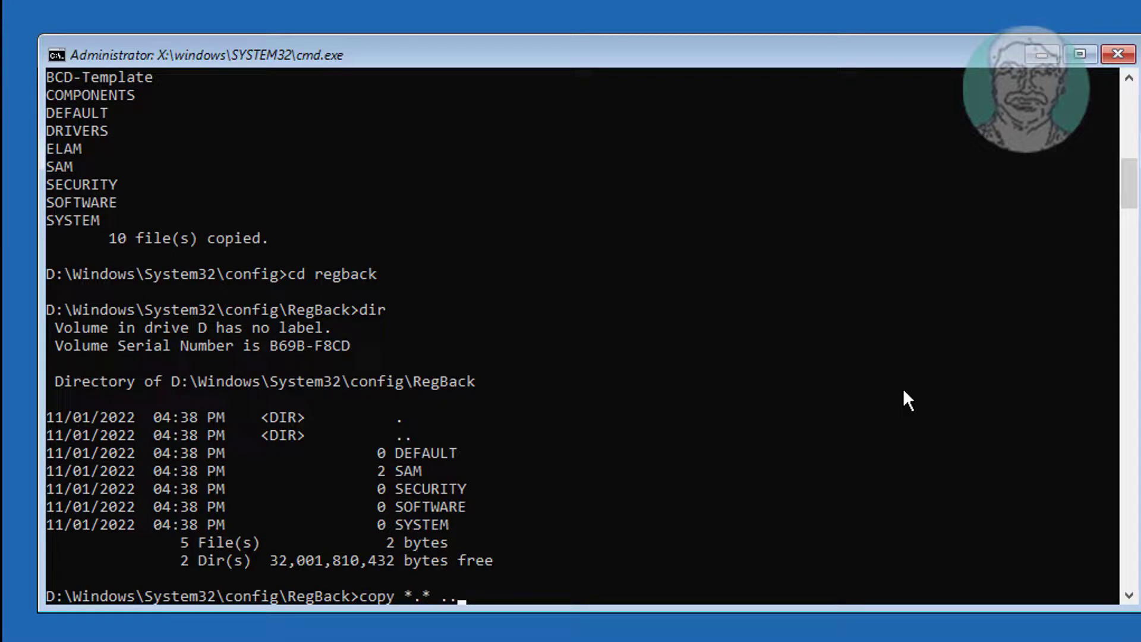
pyautogui.press('Enter')
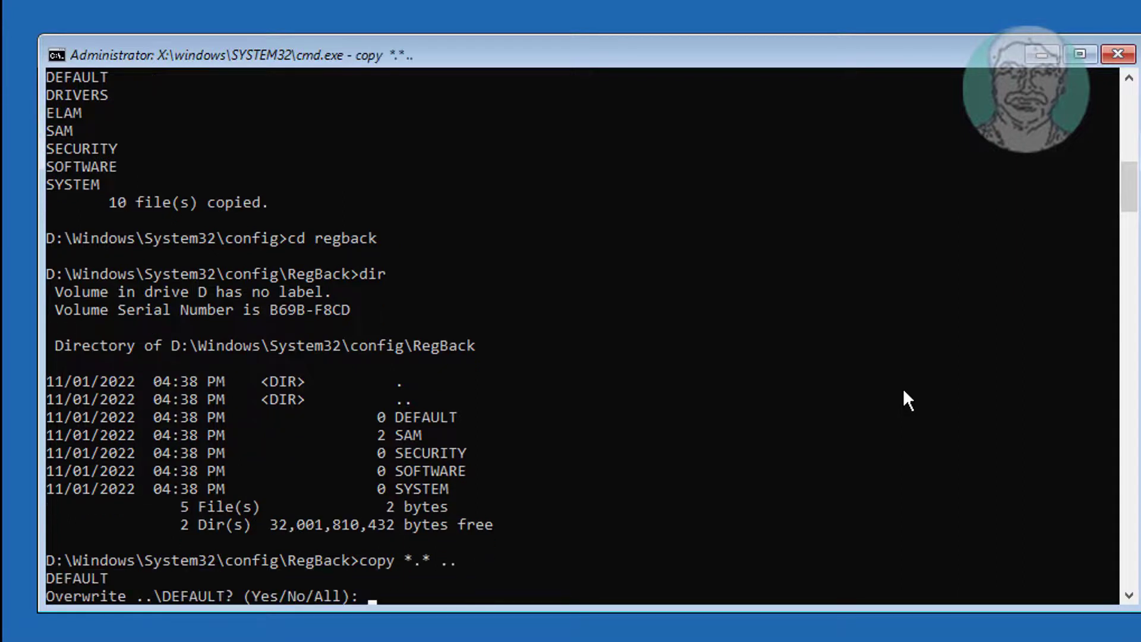
pyautogui.write('A')
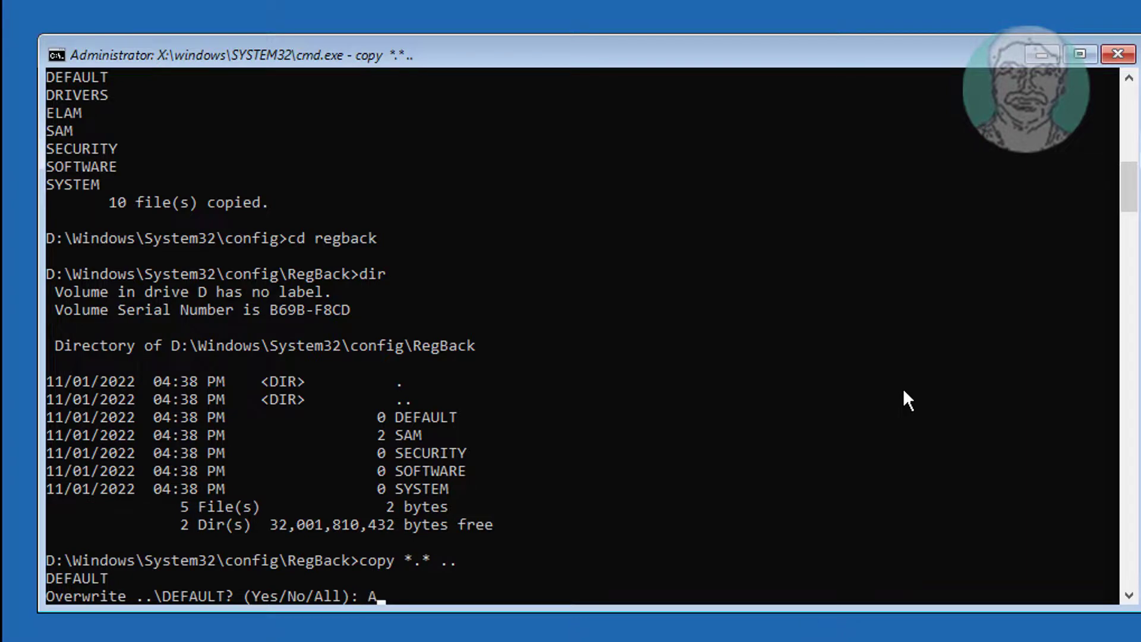
pyautogui.press('enter')
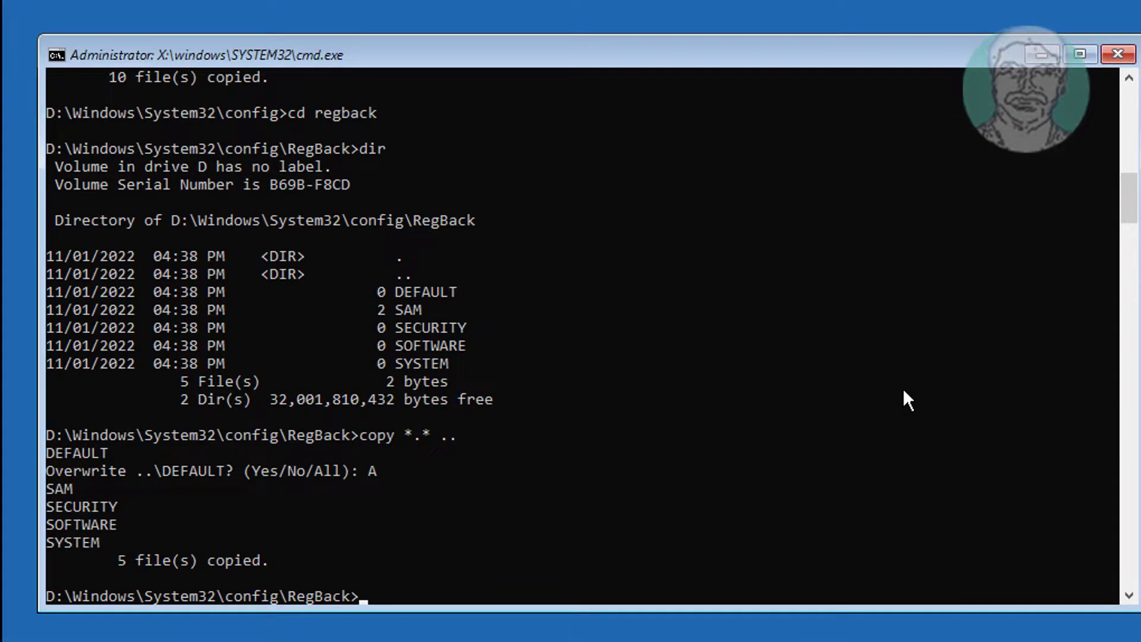
pyautogui.moveTo(641, 535)
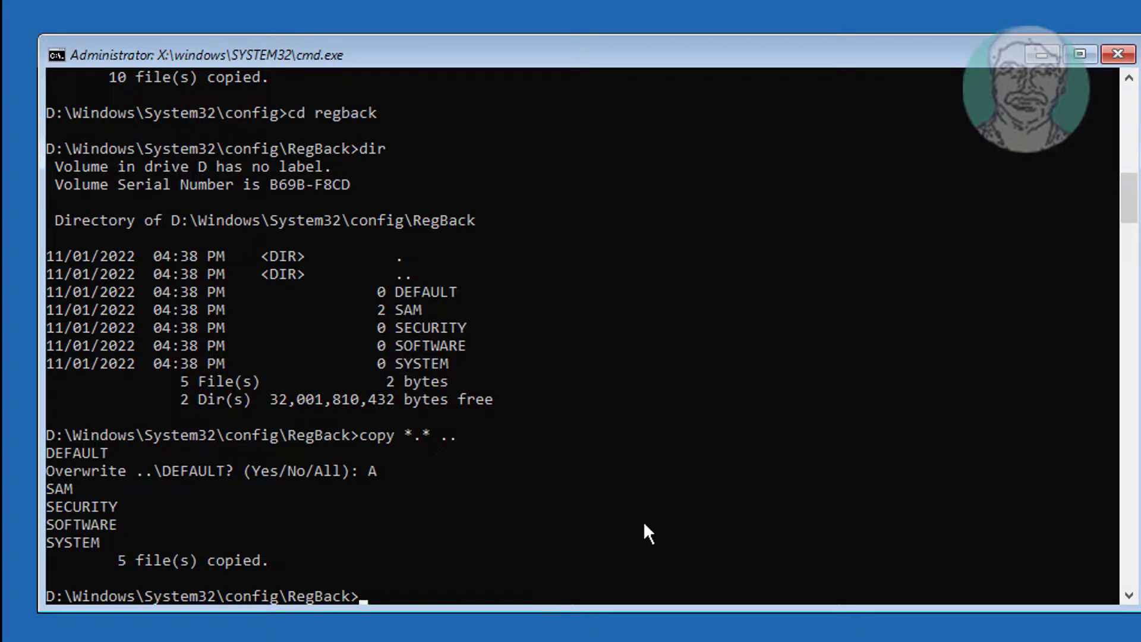
pyautogui.moveTo(823, 546)
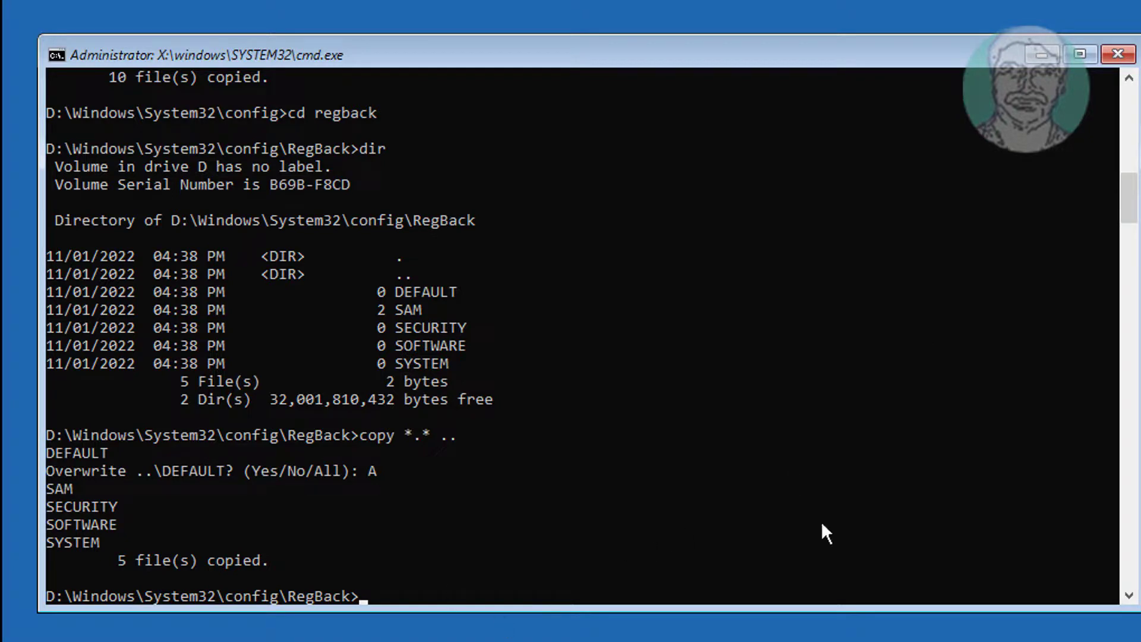